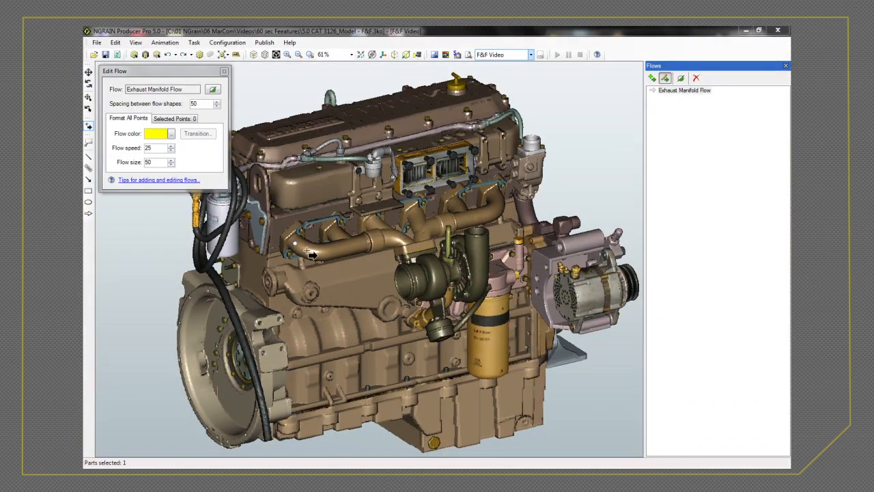
Display the Exhaust Manifold Flow path in yellow along the manifold
left_click(310, 253)
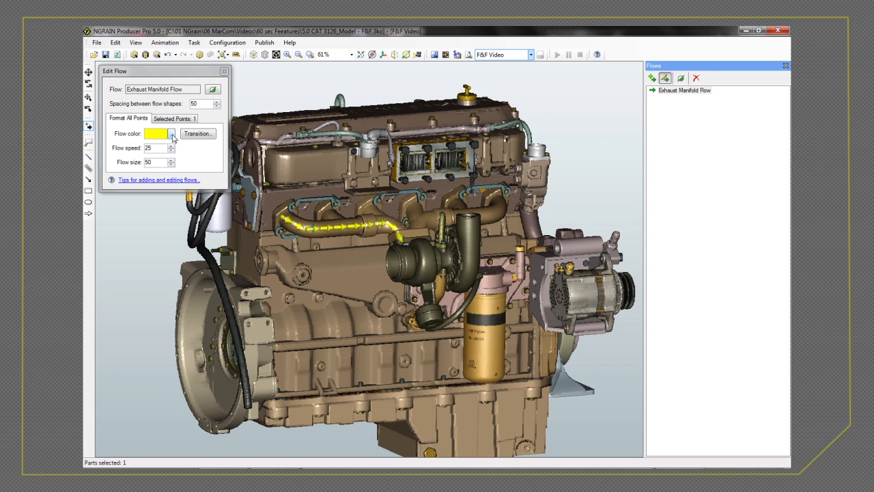
Colour the flow arrows red and raise the flow speed to 100
left_click(173, 133)
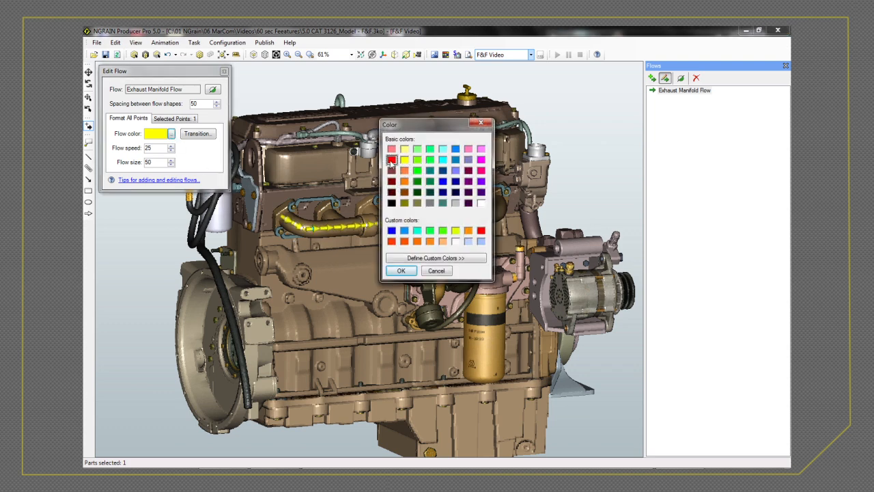
left_click(402, 271)
type("0")
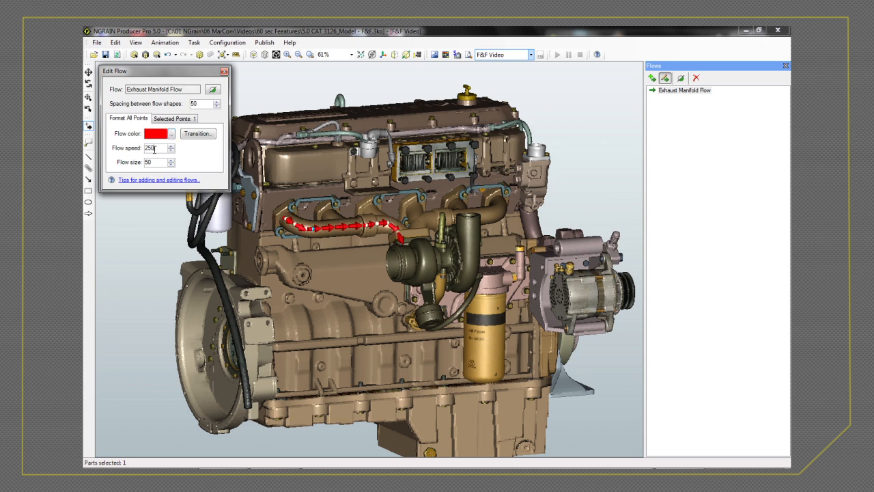
type("100")
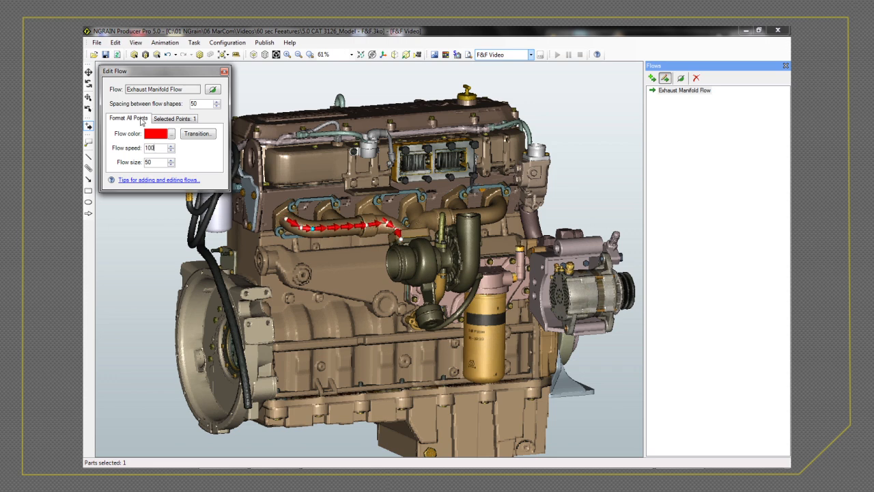
type("500")
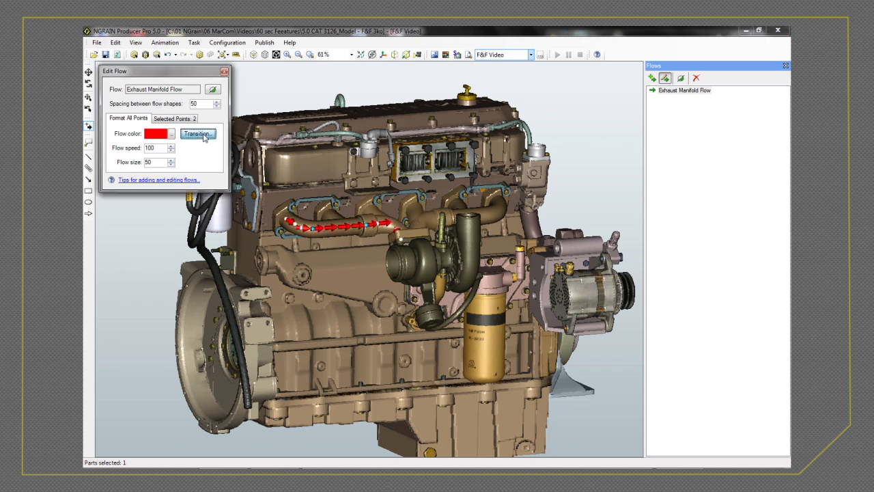
Enable a colour transition so the arrows shade from red into purple
left_click(198, 134)
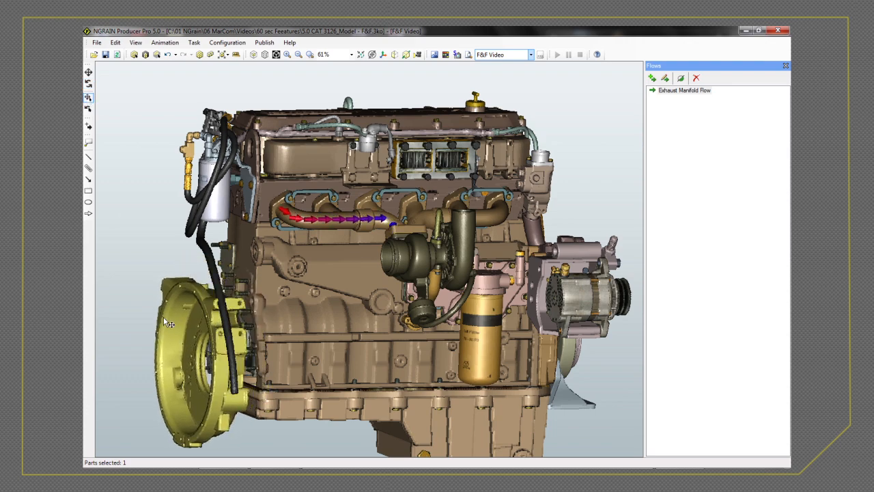
Orbit the engine to its opposite side and restore shaded display
left_click_drag(170, 322, 344, 272)
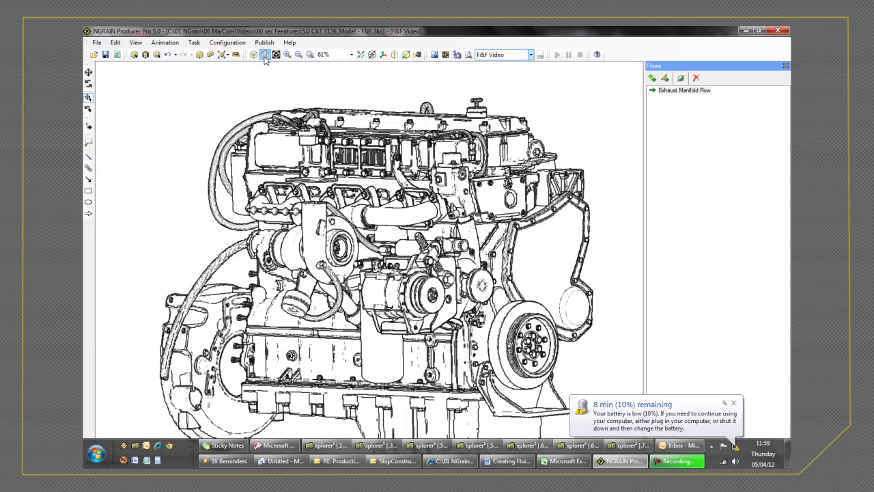
left_click(254, 55)
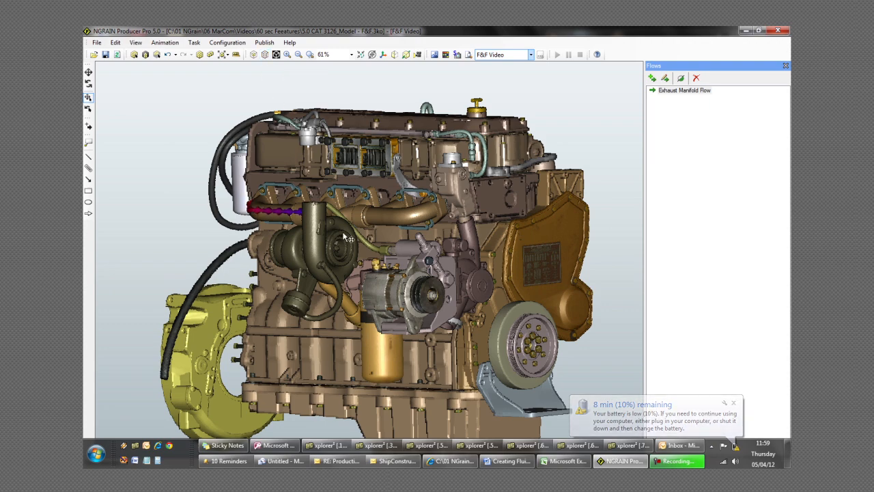